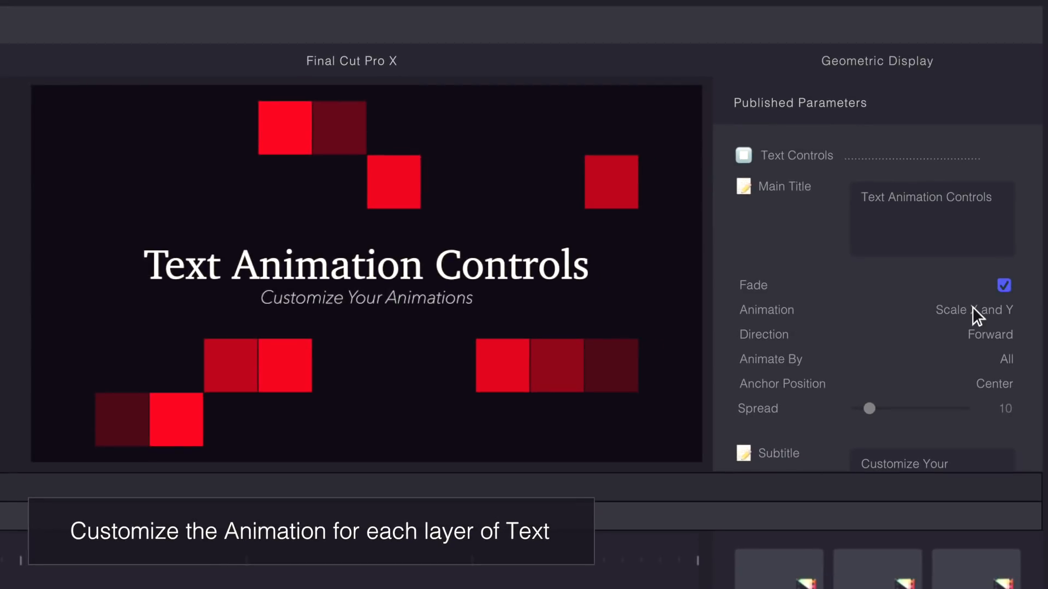
Step: Reveal the Focus Animation and Background Animation sections below Main Title and Subtitle in Published Parameters
{"action": "scroll", "scroll_direction": "down", "scroll_amount": 3}
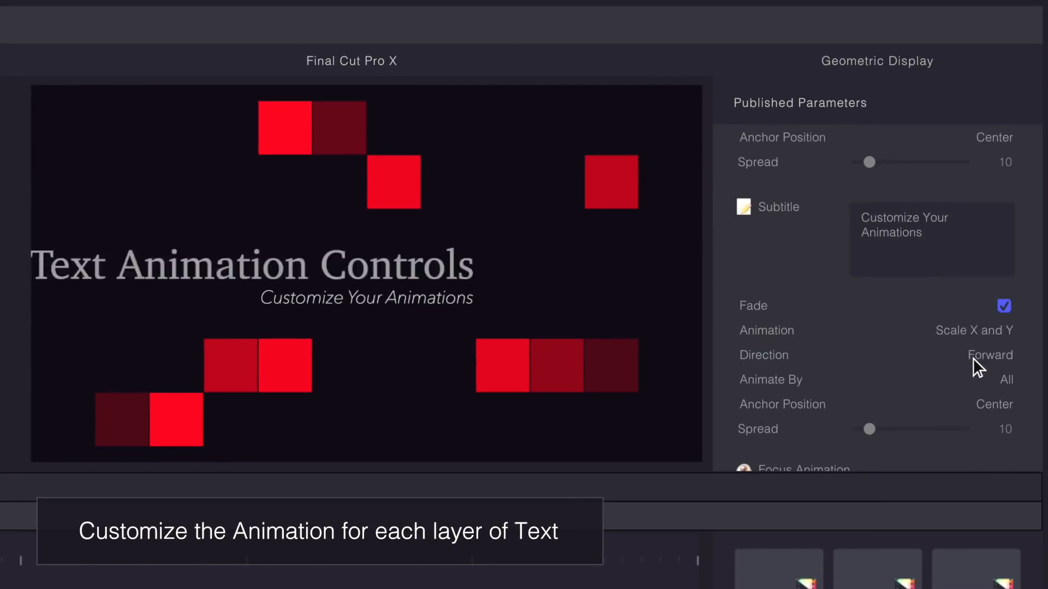
{"action": "scroll", "scroll_direction": "down", "scroll_amount": 3}
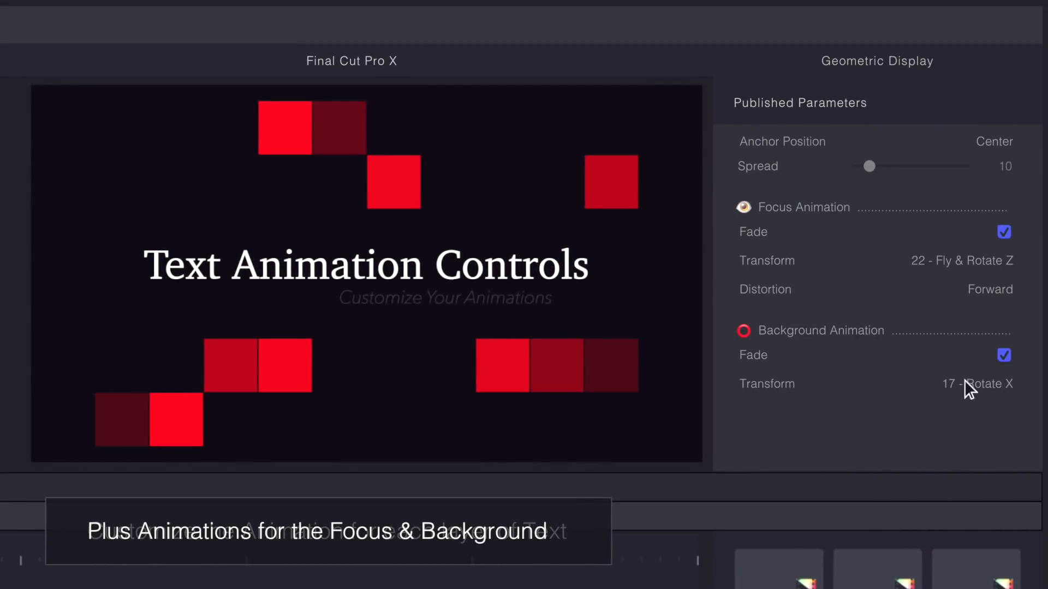
{"action": "left_click", "coordinate": [960, 261]}
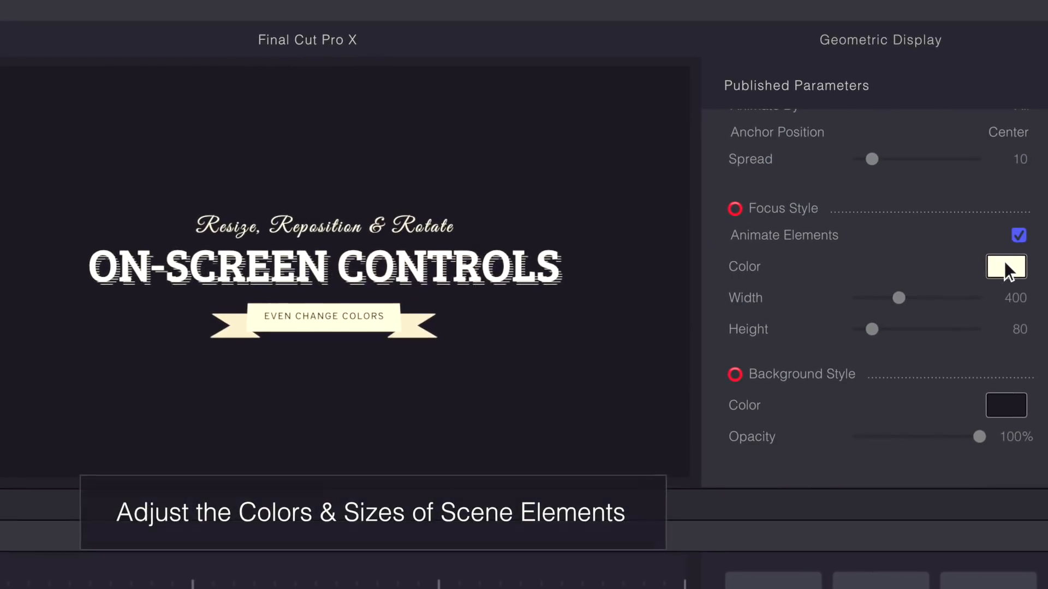
Step: Set the Focus Style color swatch to teal, recoloring the ribbon behind EVEN CHANGE COLORS
{"action": "left_click", "coordinate": [1005, 266]}
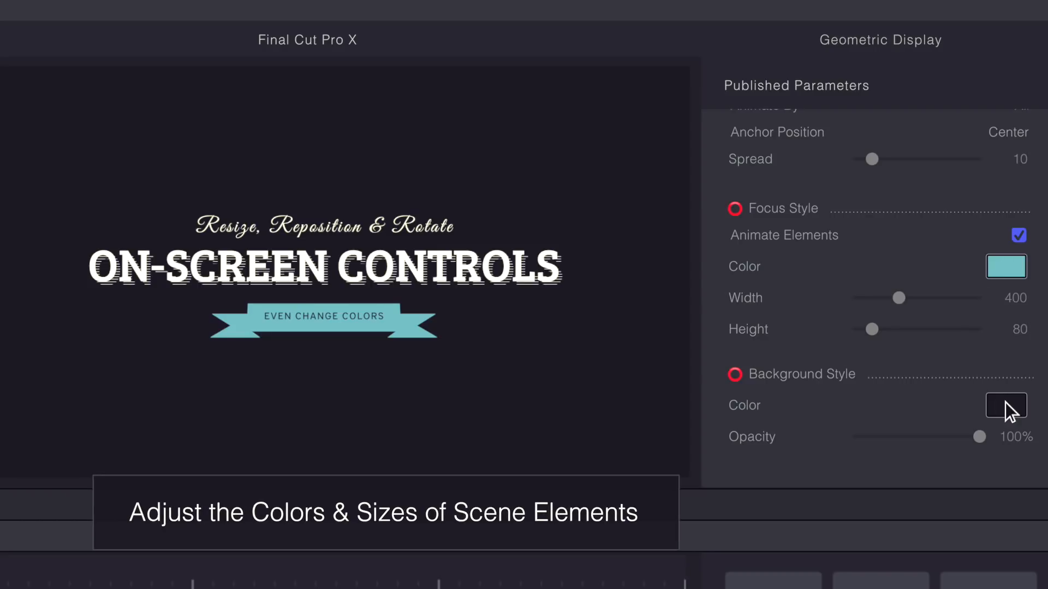